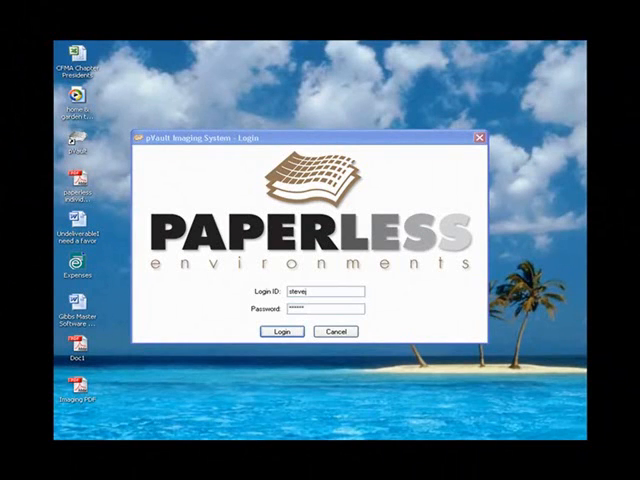
- Log in with the entered Login ID and Password to reach the main workspace
click(284, 332)
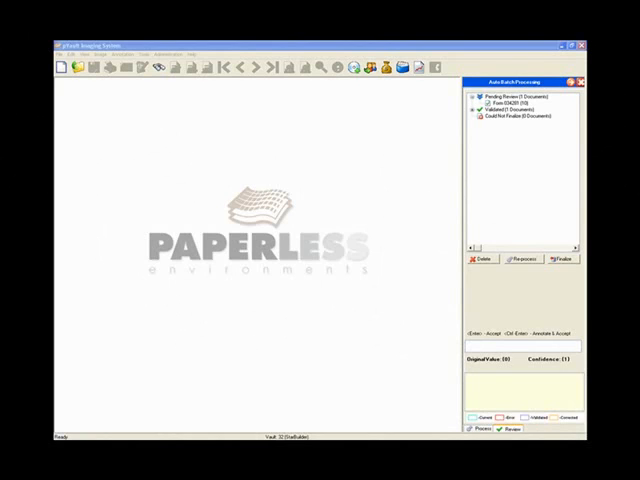
mouse_move(572, 308)
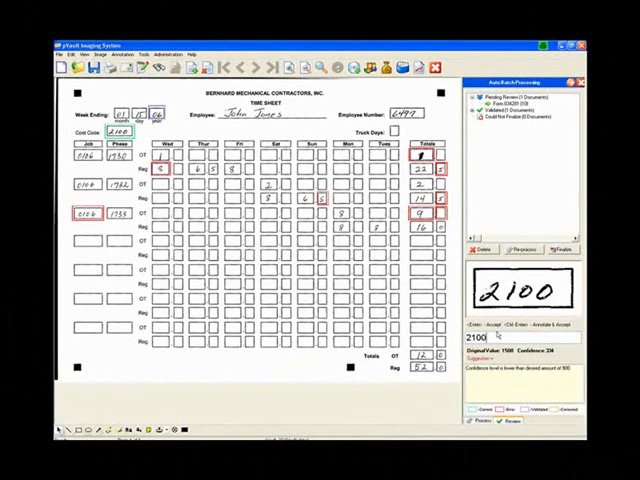
- Accept the highlighted OCR field value, such as 2100, in Auto Batch Processing
click(484, 324)
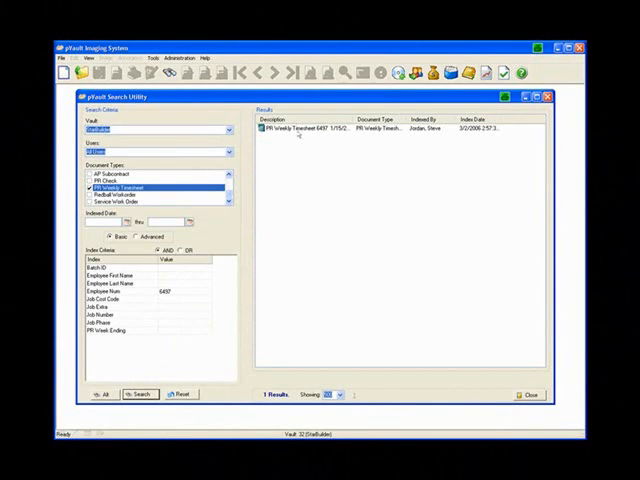
- Open the found weekly timesheet from the search results into the document viewer
double_click(310, 132)
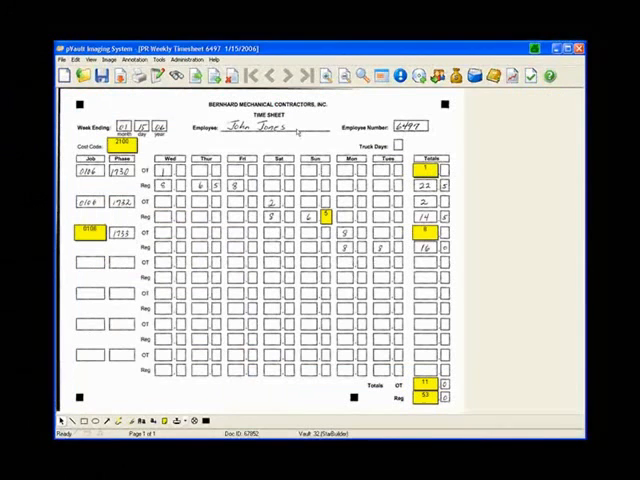